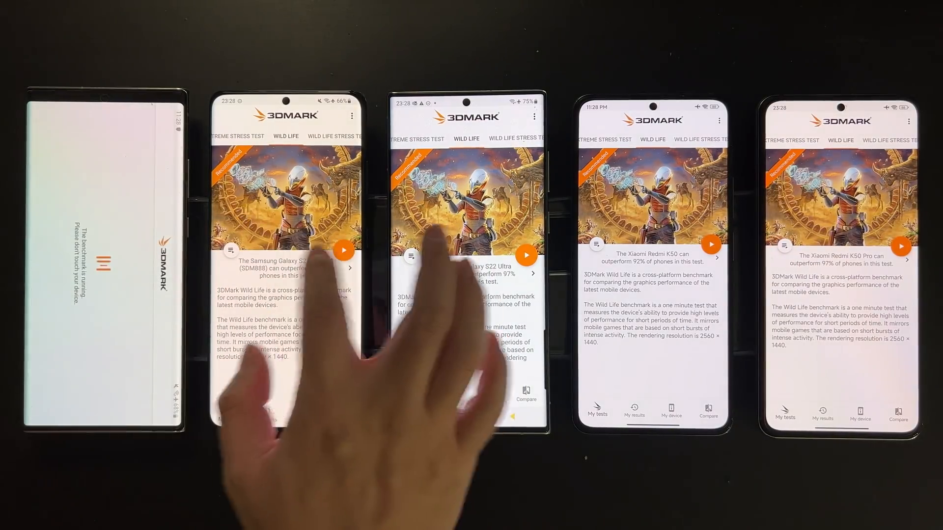
Start the Wild Life Extreme Stress Test on the next phone in the line-up.
left_click(526, 256)
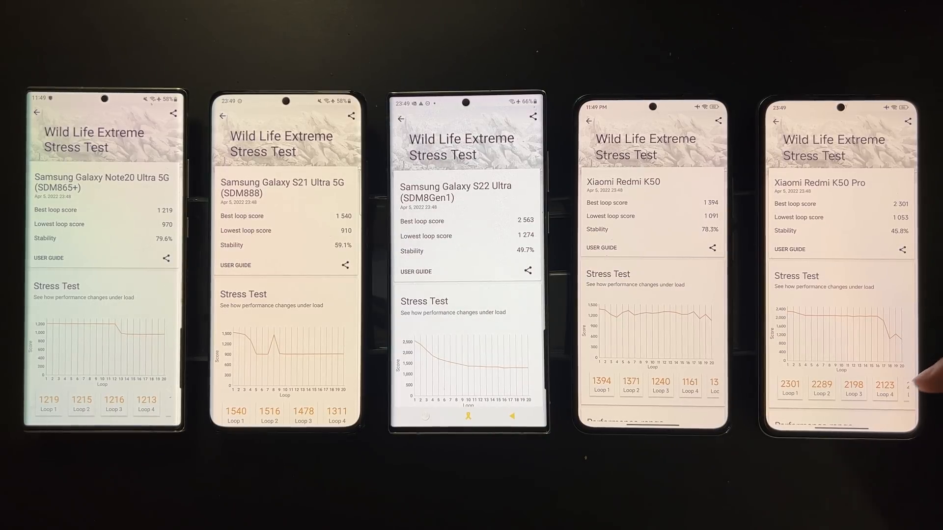
Reveal the Redmi K50 Pro's performance range and battery/frame-rate monitoring sections.
scroll("down", 3)
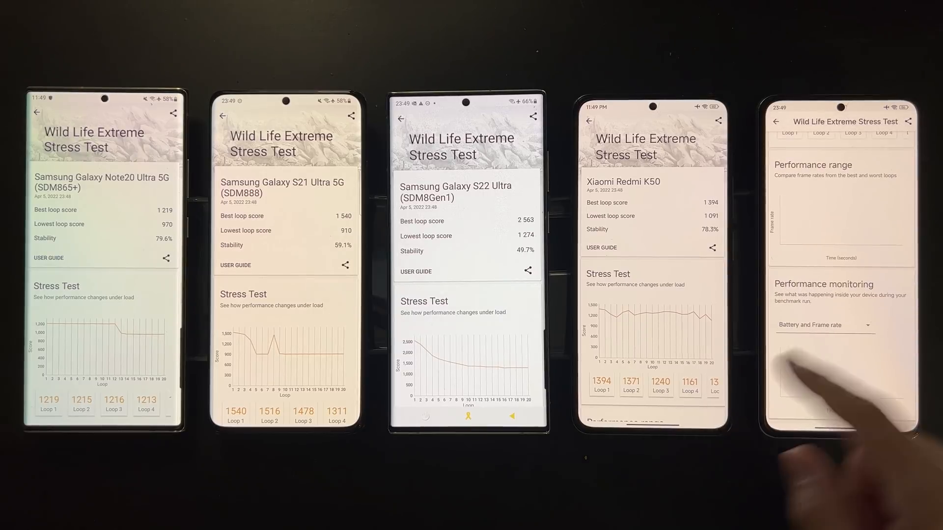